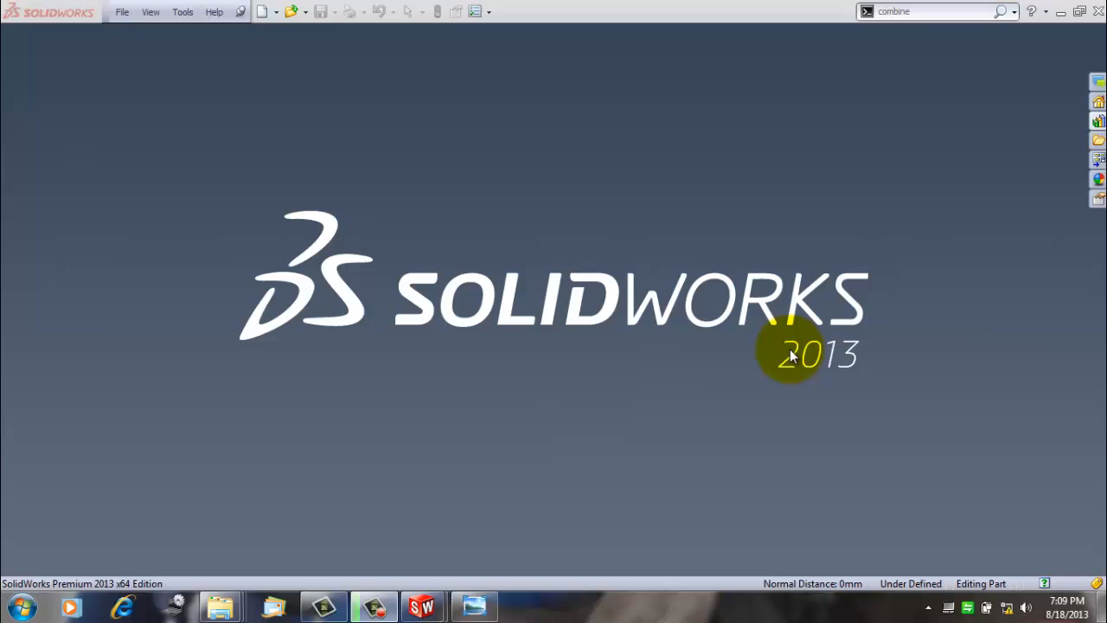
mouse_move(644, 320)
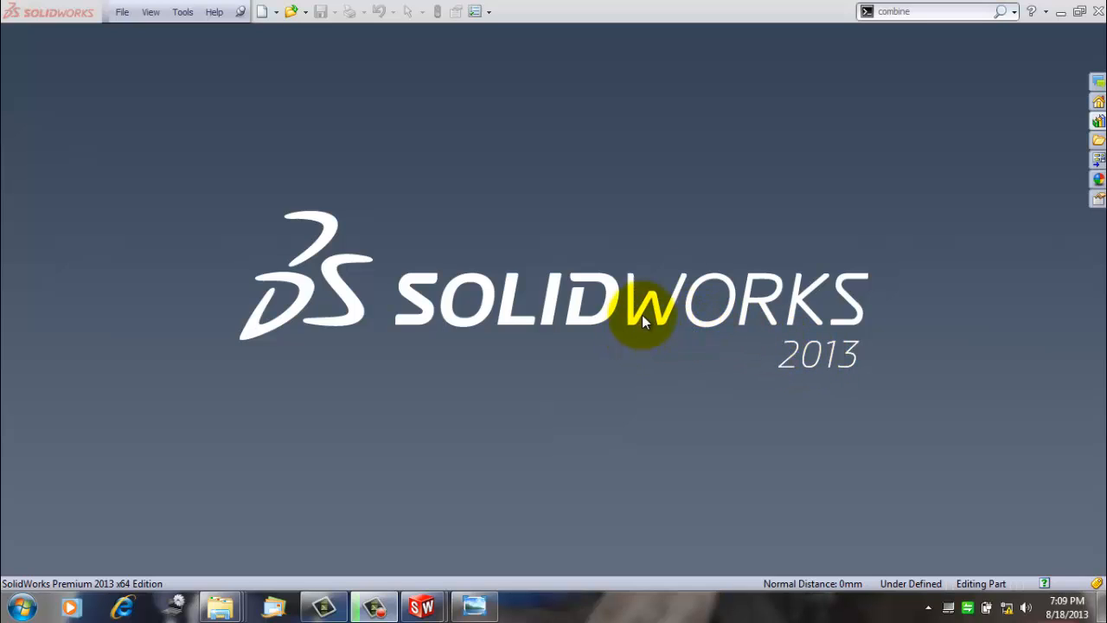
mouse_move(580, 259)
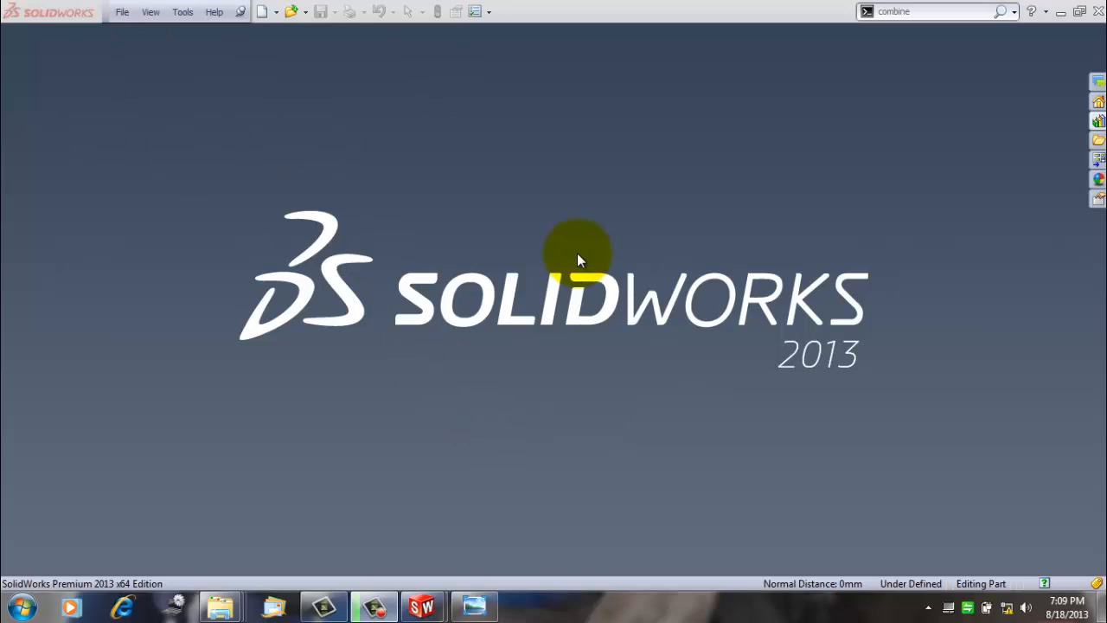
mouse_move(722, 268)
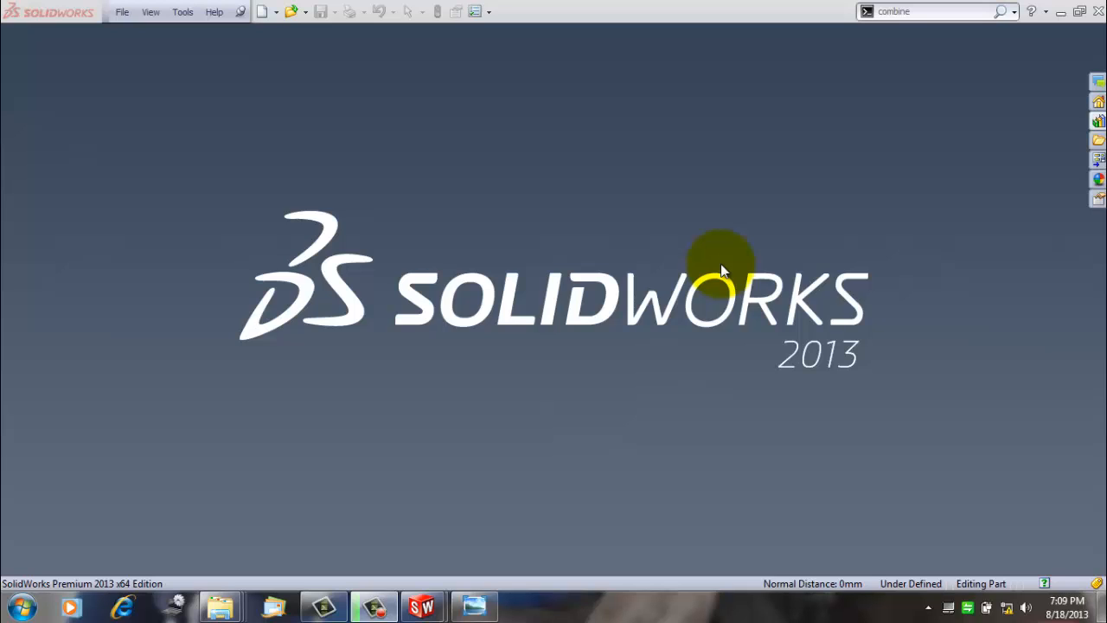
mouse_move(179, 60)
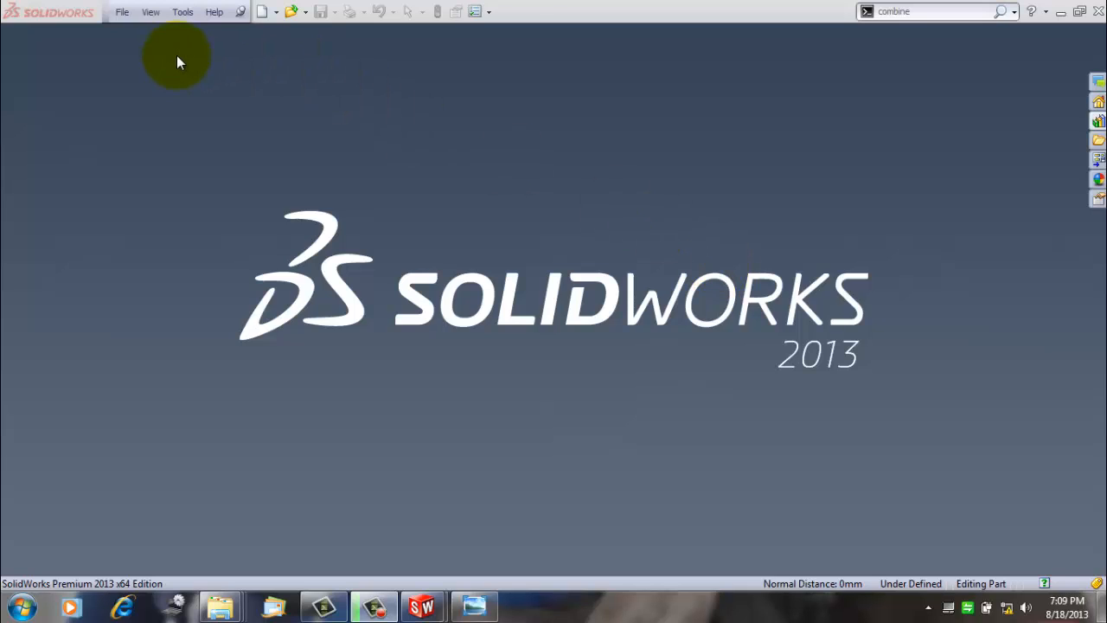
mouse_move(636, 415)
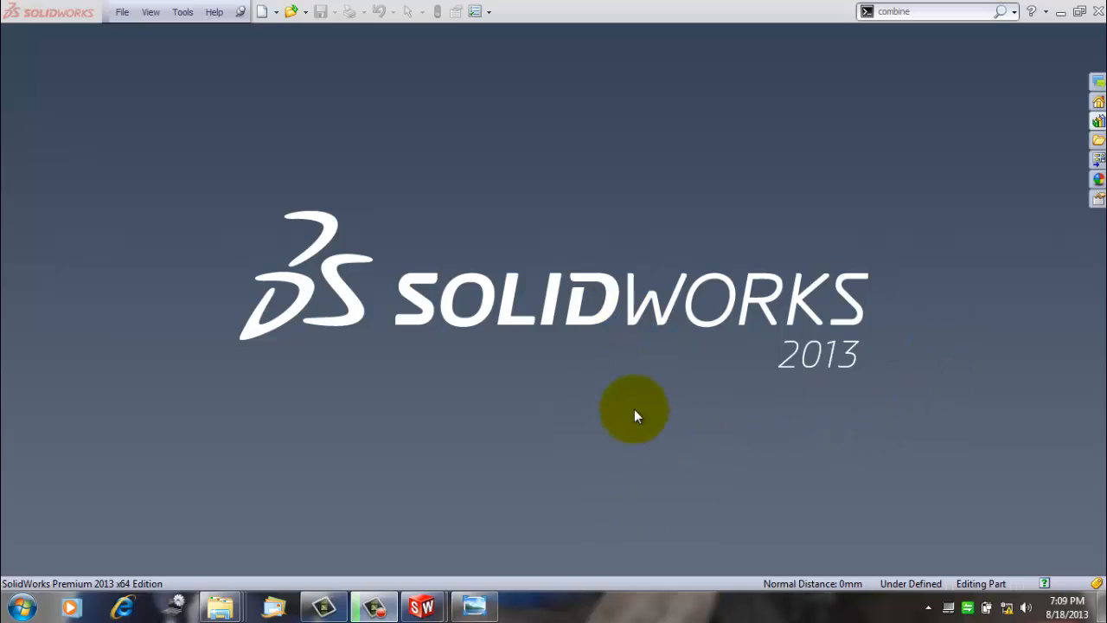
mouse_move(121, 12)
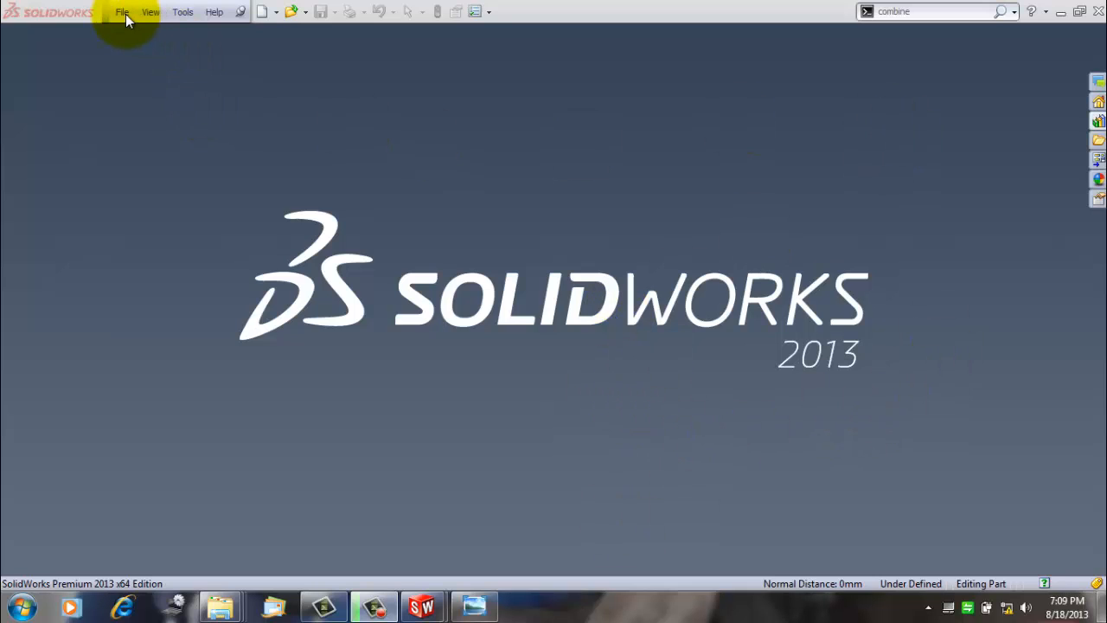
Open the 4fulltoll forming tool from the Design Library's forming tools folder
left_click(122, 12)
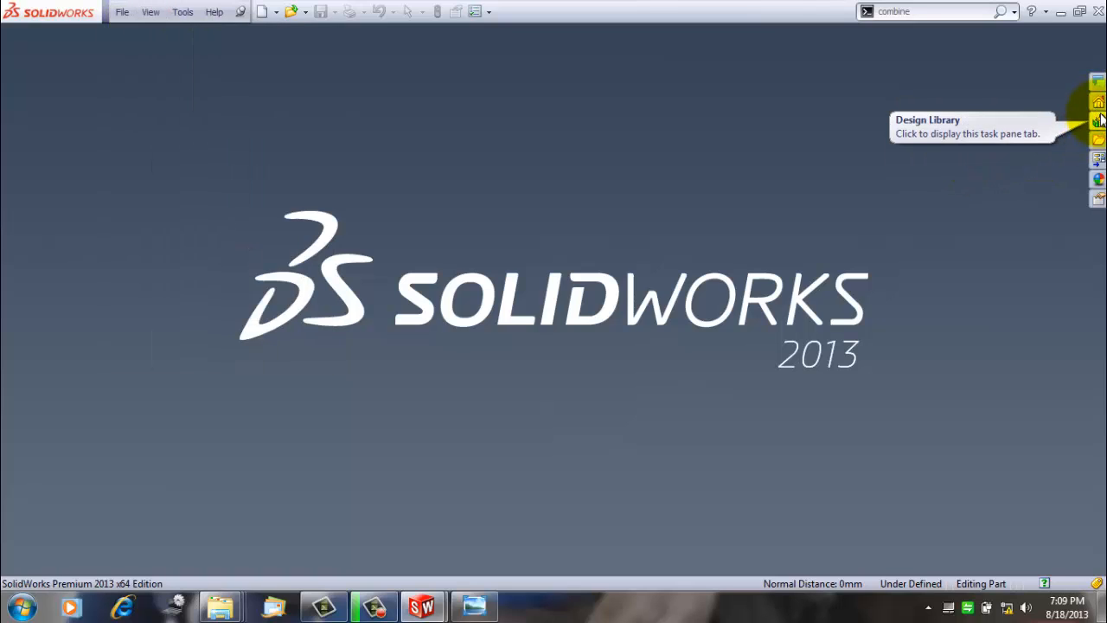
left_click(1098, 120)
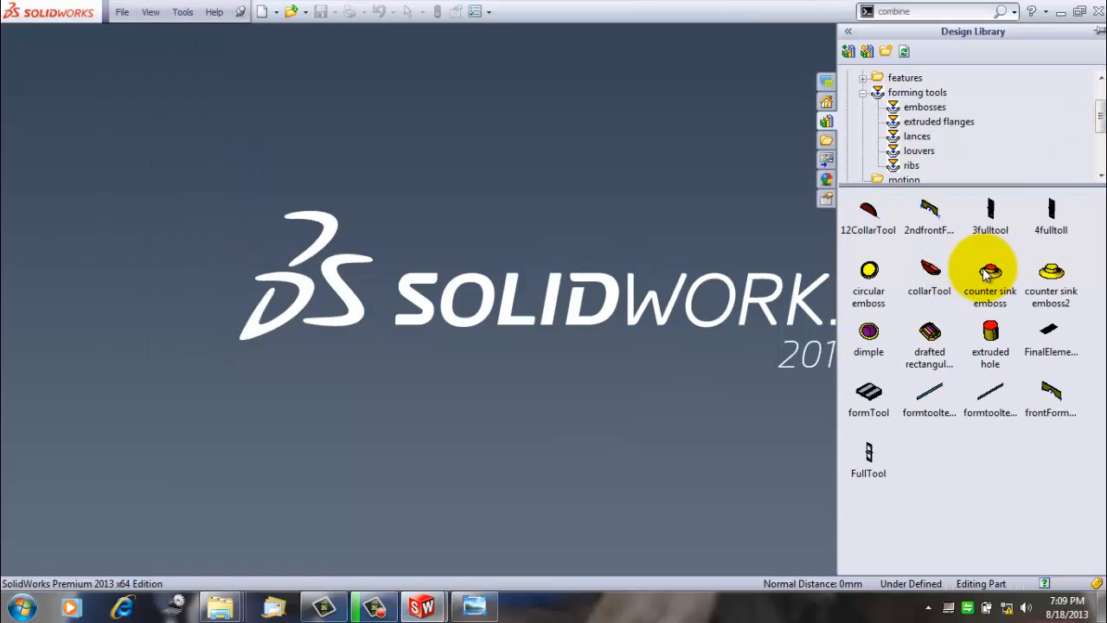
right_click(1052, 212)
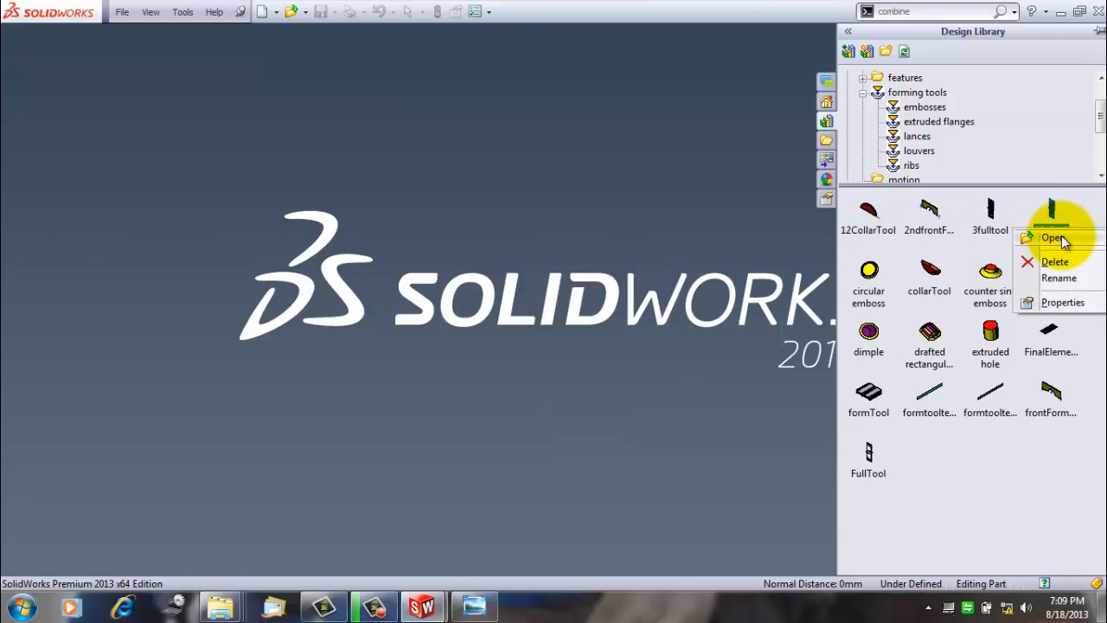
left_click(1052, 237)
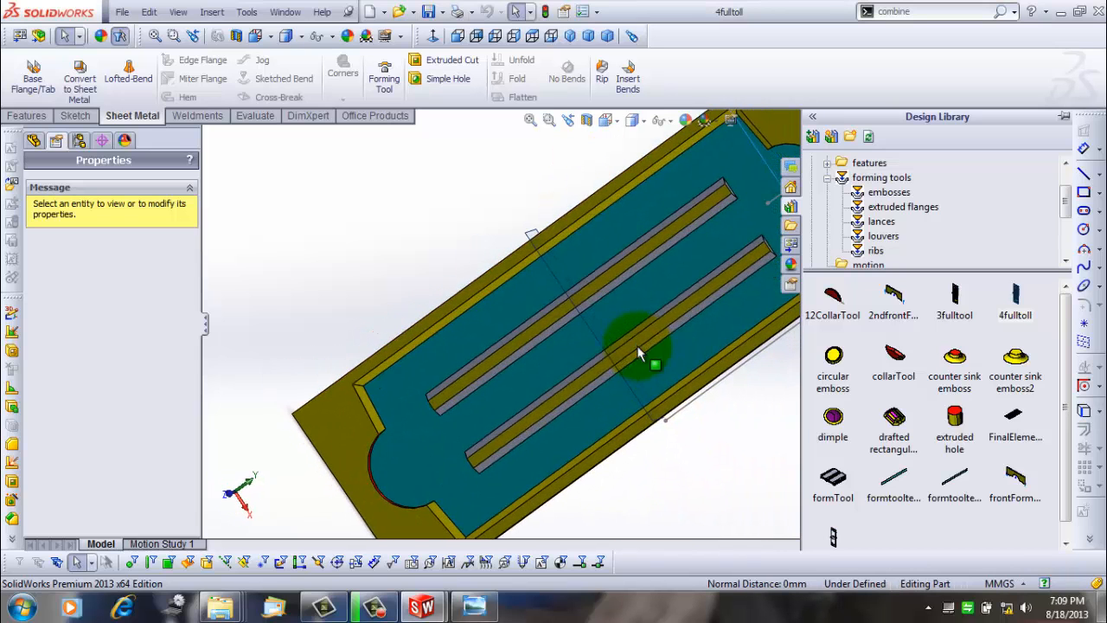
Zoom out and reposition the view to see the whole 4fulltoll tool part
left_click_drag(653, 363, 654, 341)
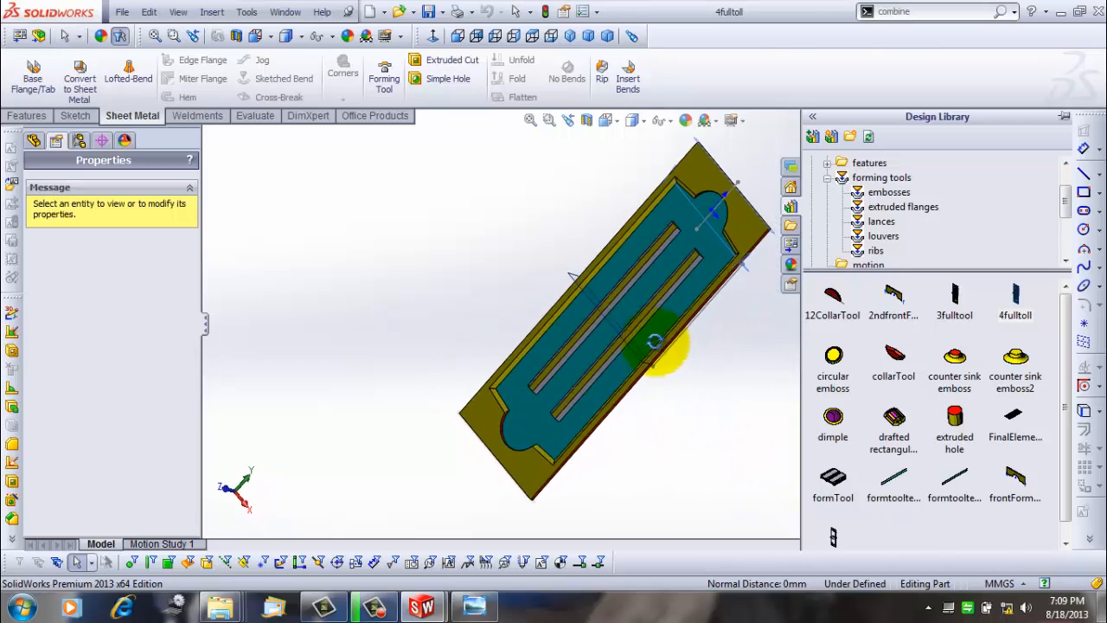
left_click_drag(655, 343, 703, 381)
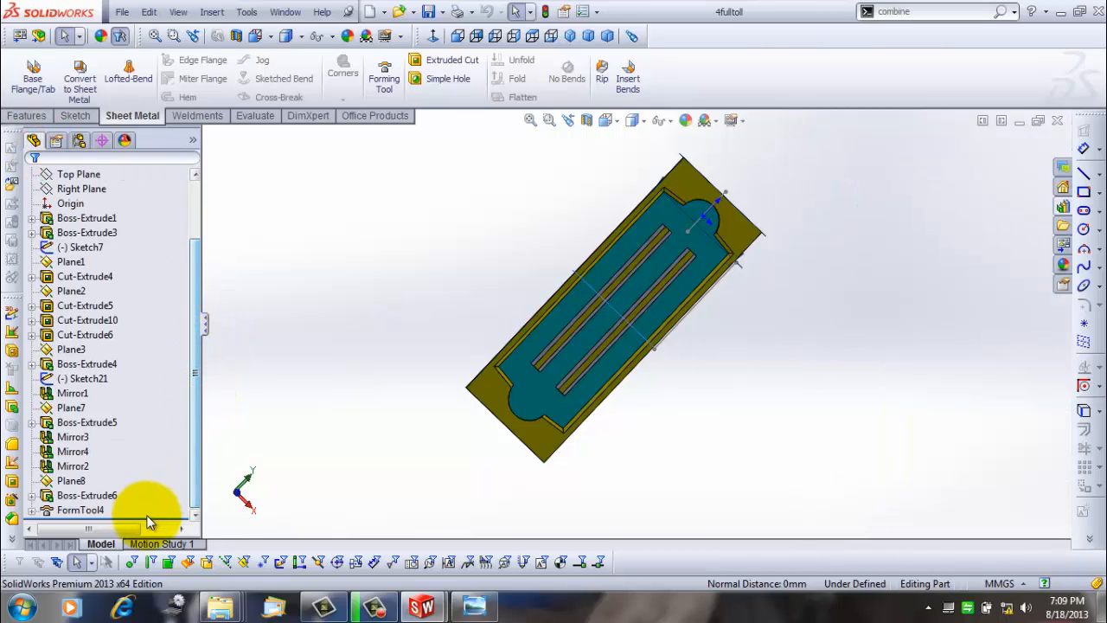
left_click(78, 174)
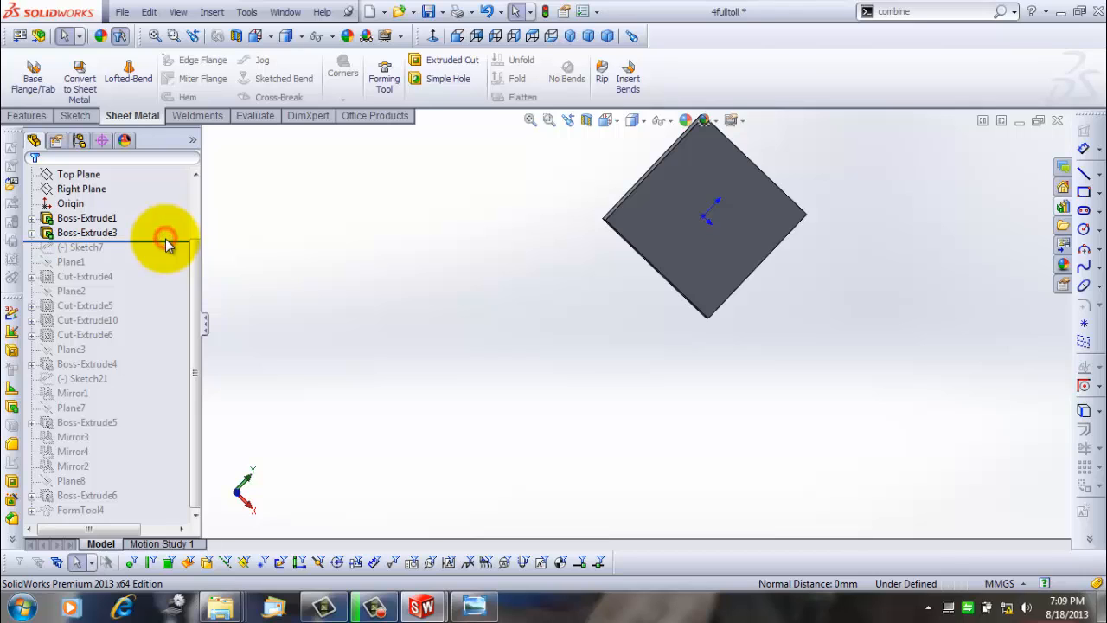
left_click(78, 174)
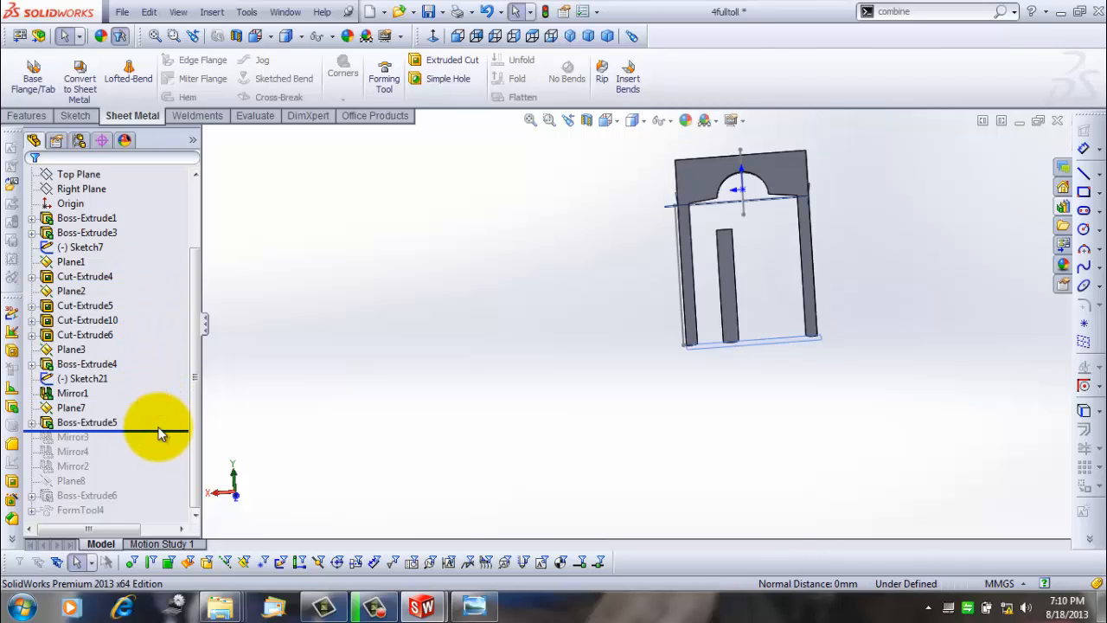
left_click(72, 451)
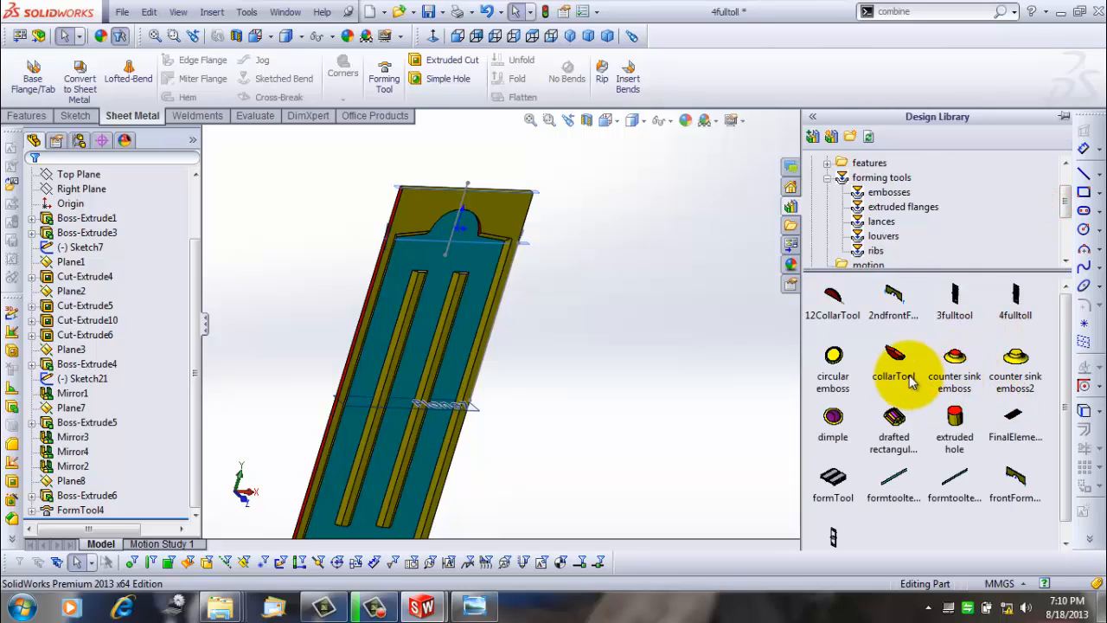
Open the collarTool part from the Design Library's forming tools folder
right_click(893, 359)
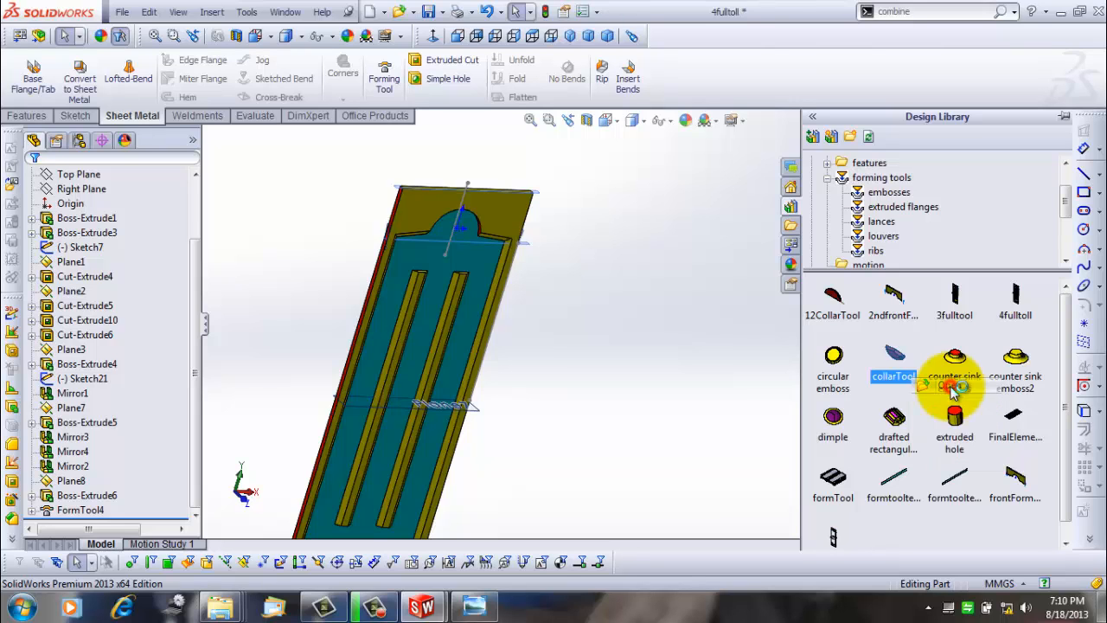
double_click(894, 363)
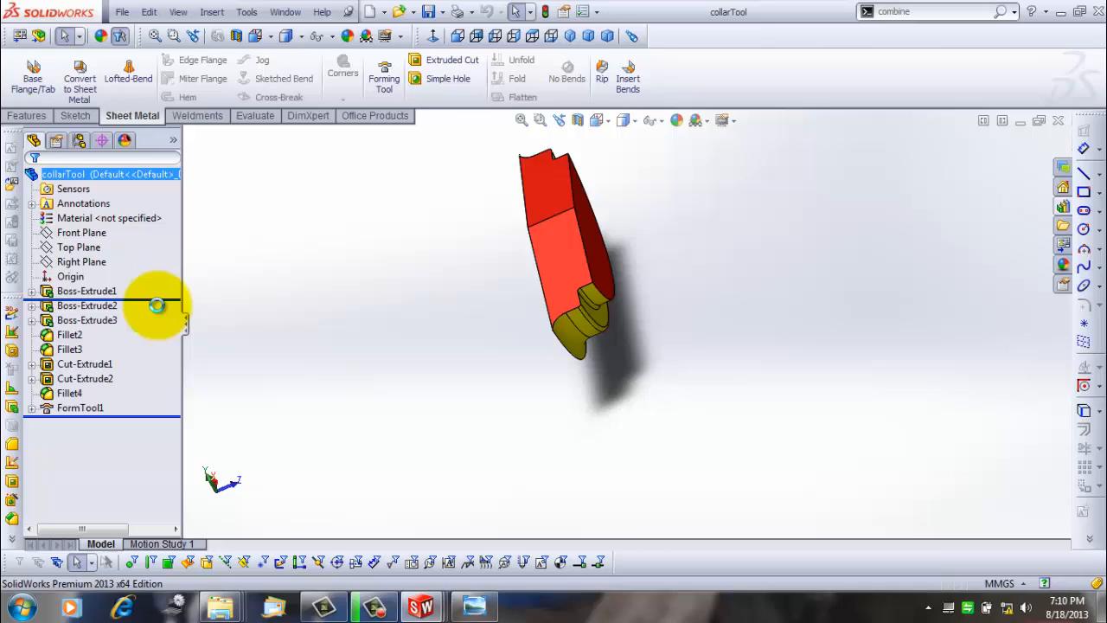
Step the collarTool rollback bar from its first extrusions forward to the last fillet
left_click(86, 306)
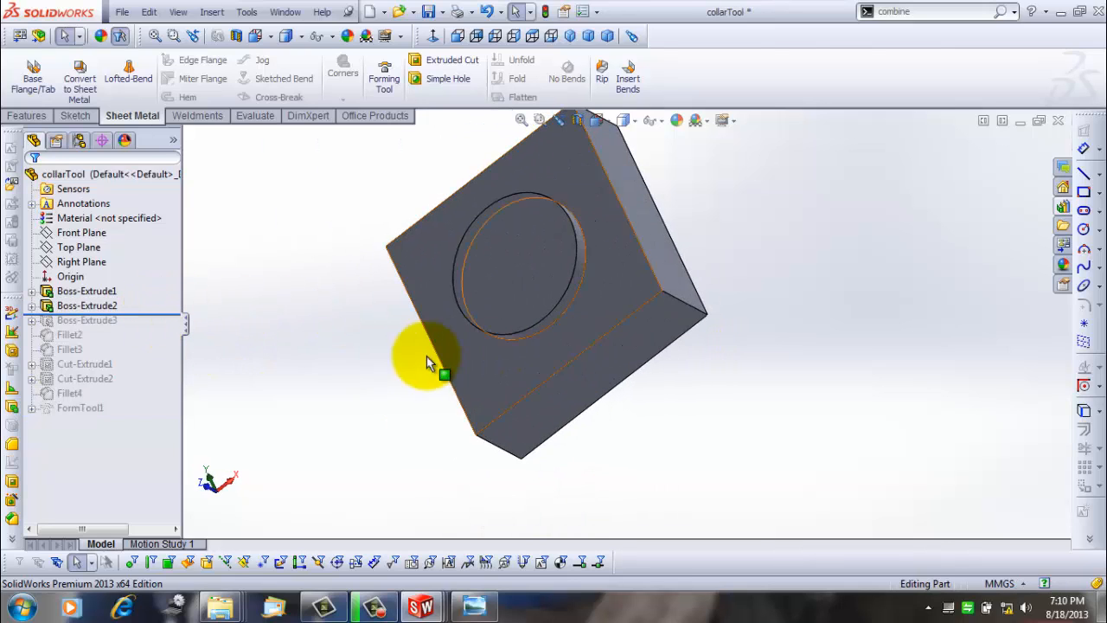
left_click(87, 320)
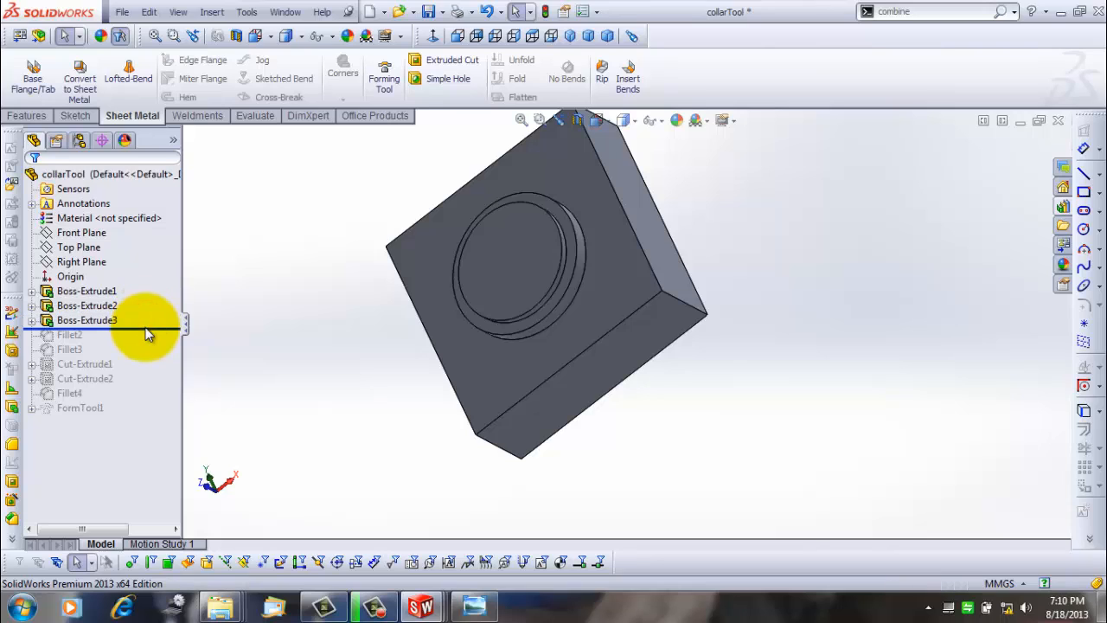
left_click(77, 174)
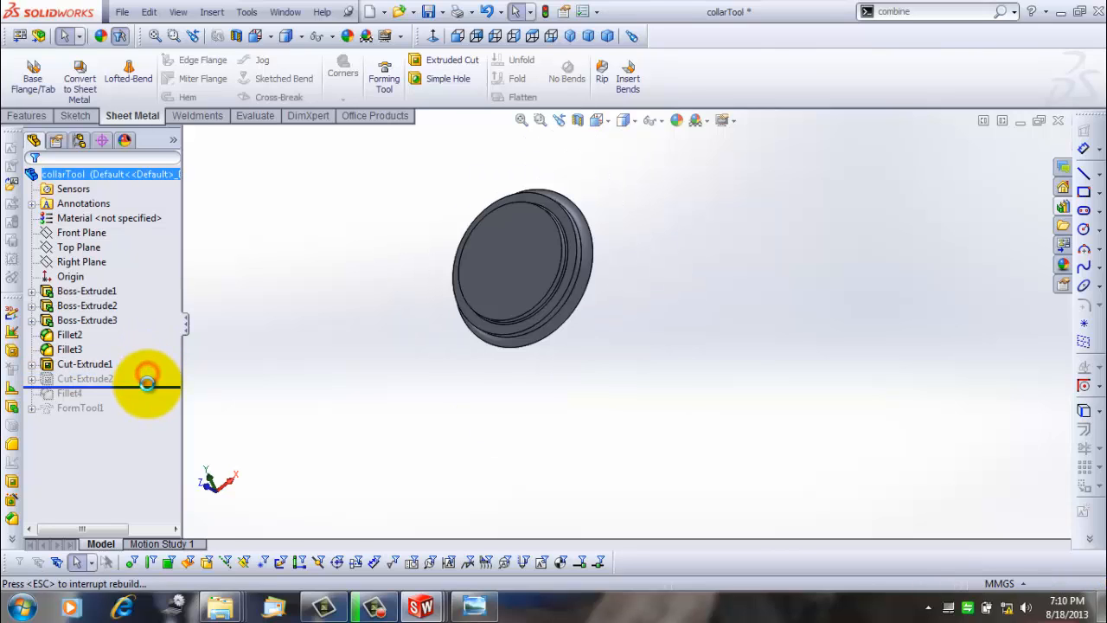
left_click(84, 379)
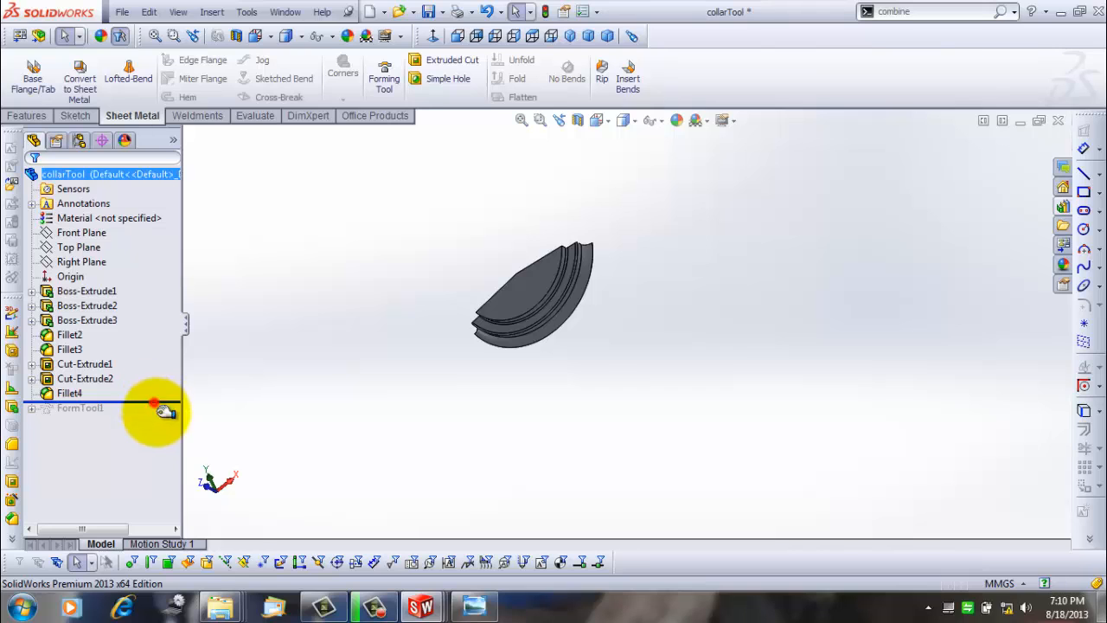
Close the collarTool part and the other open documents without saving
left_click(1063, 121)
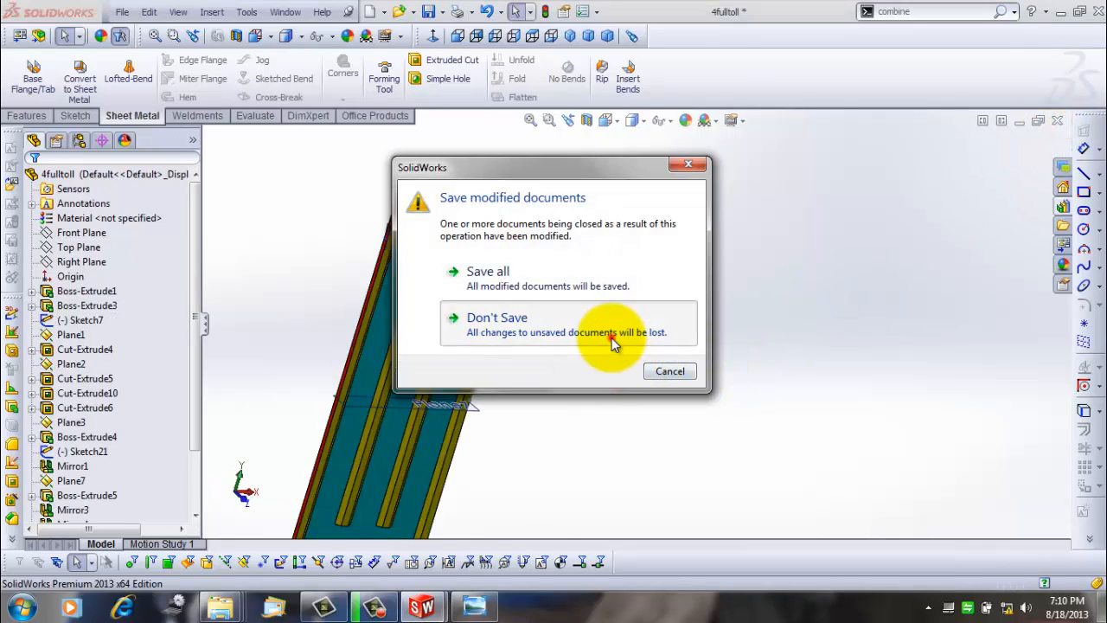
left_click(496, 318)
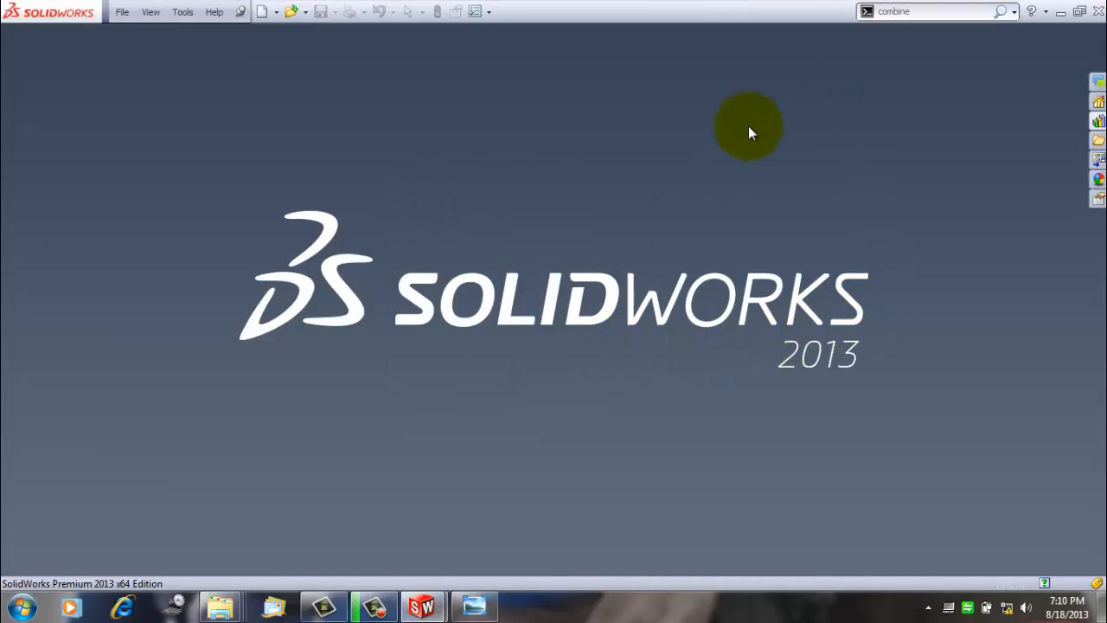
left_click(122, 11)
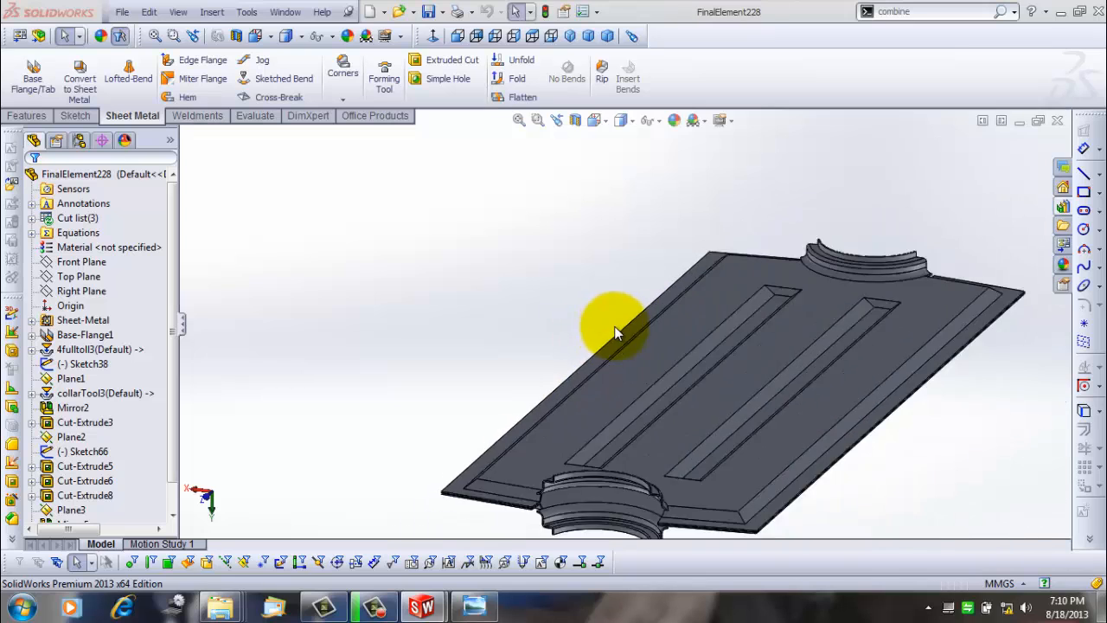
Orbit FinalElement228 to inspect a collar form up close, then change its display style
left_click_drag(619, 333, 645, 411)
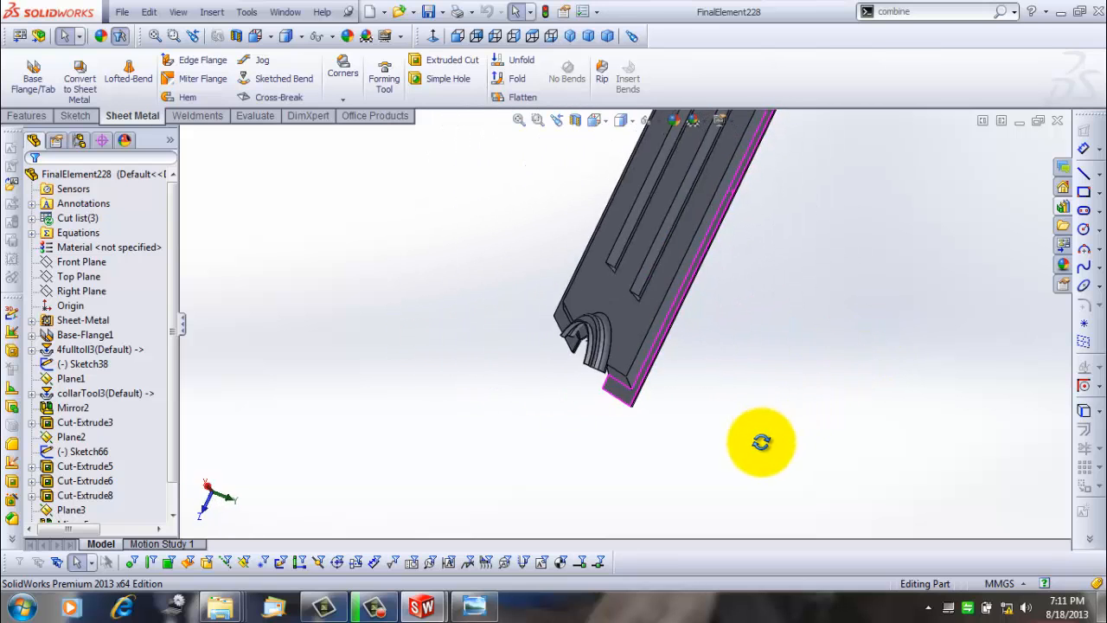
left_click_drag(762, 442, 848, 217)
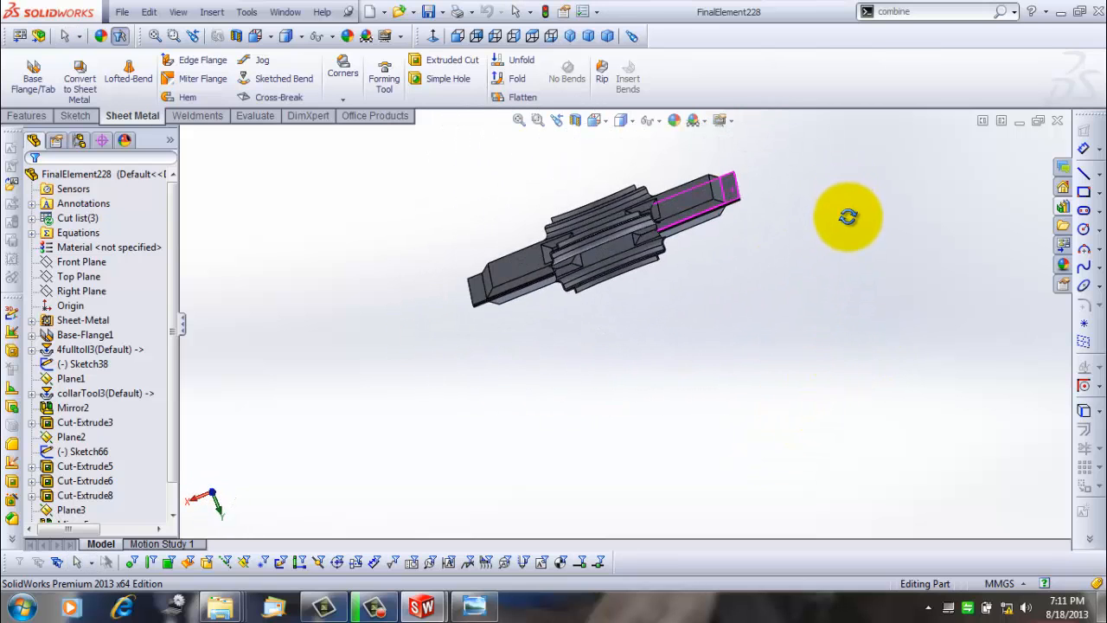
left_click_drag(848, 216, 528, 398)
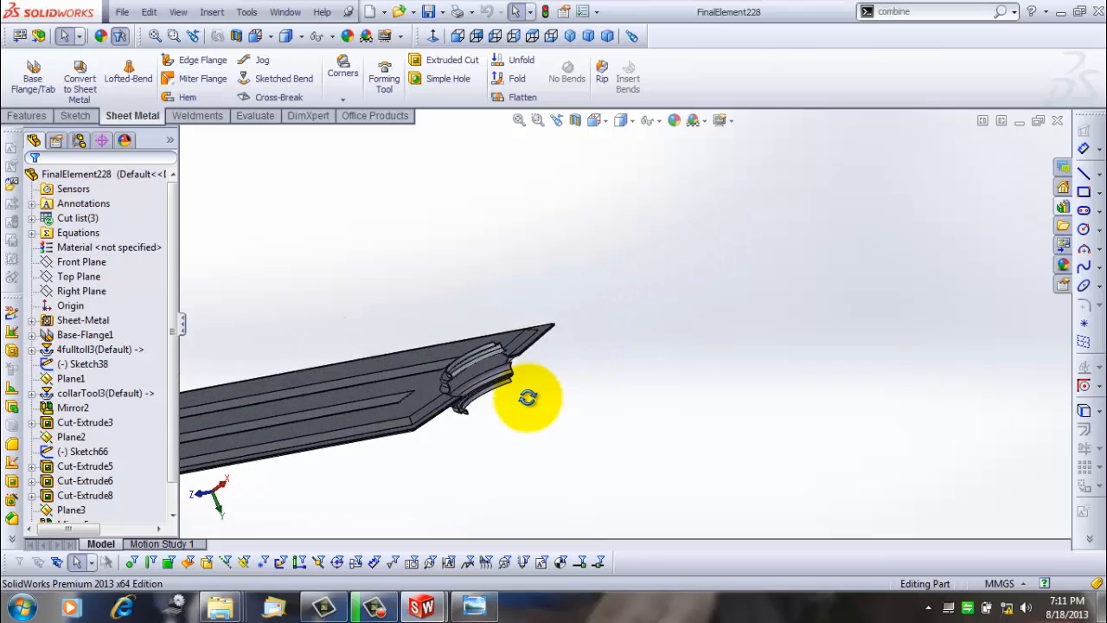
left_click_drag(527, 398, 648, 393)
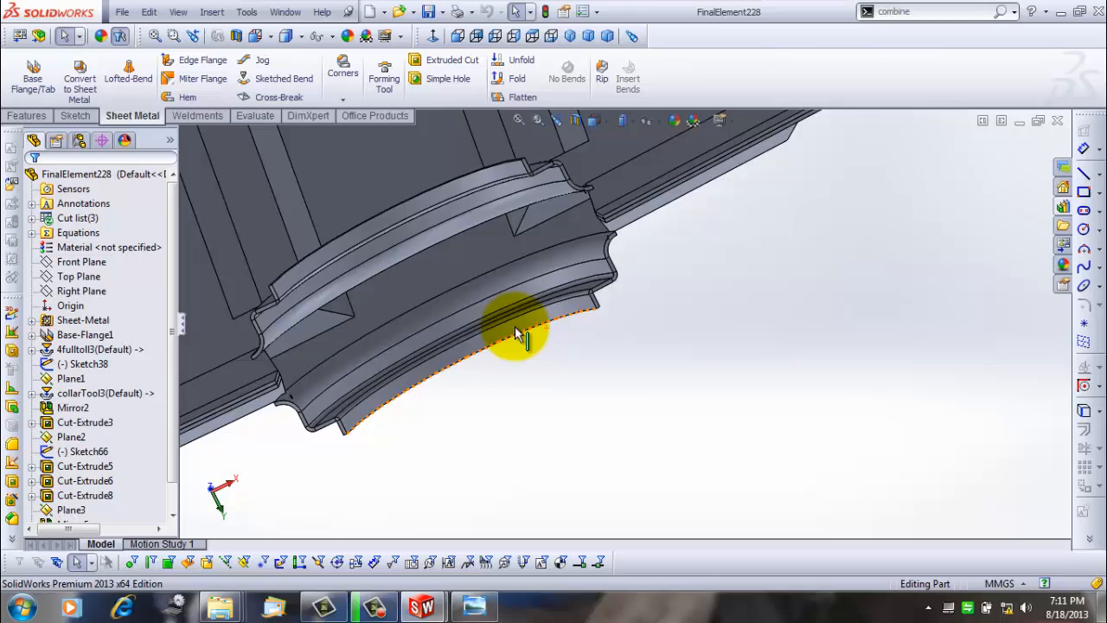
left_click_drag(520, 338, 653, 289)
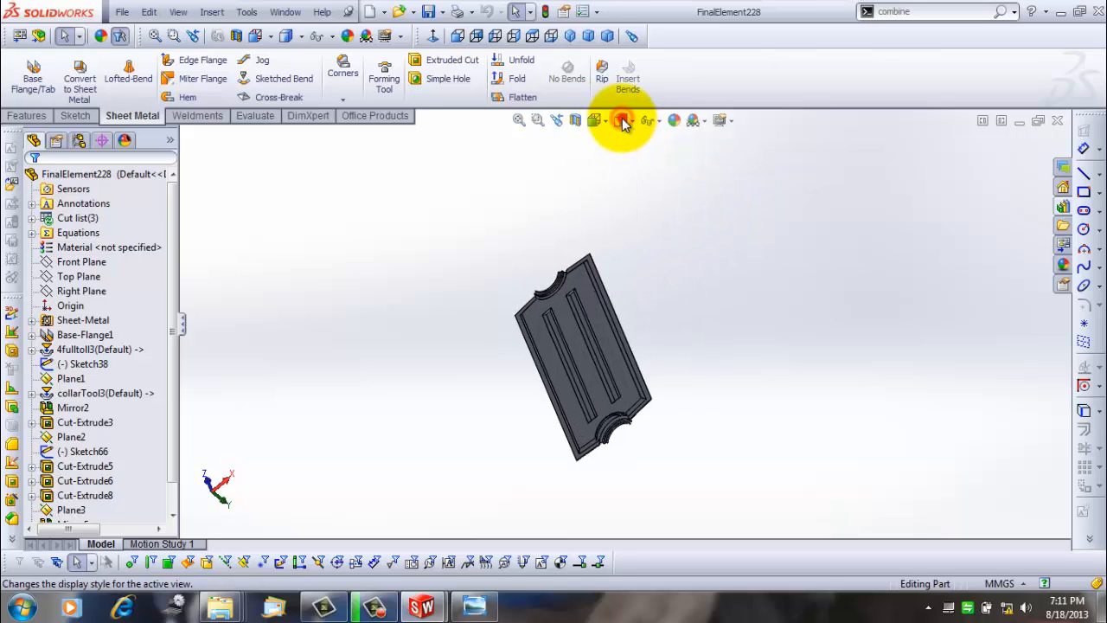
left_click(623, 120)
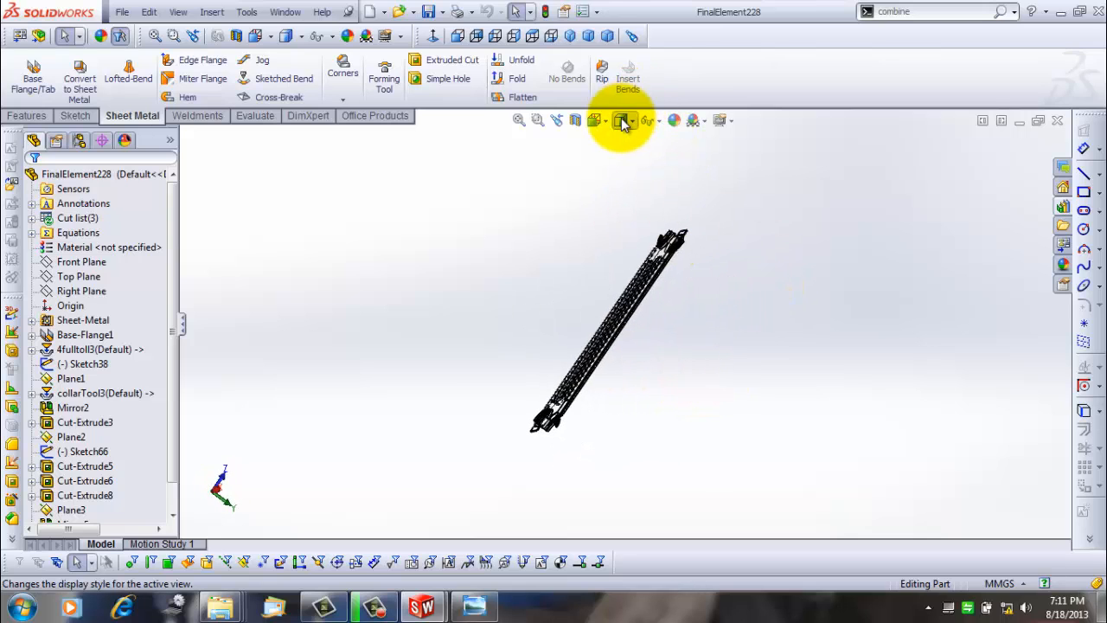
left_click(620, 120)
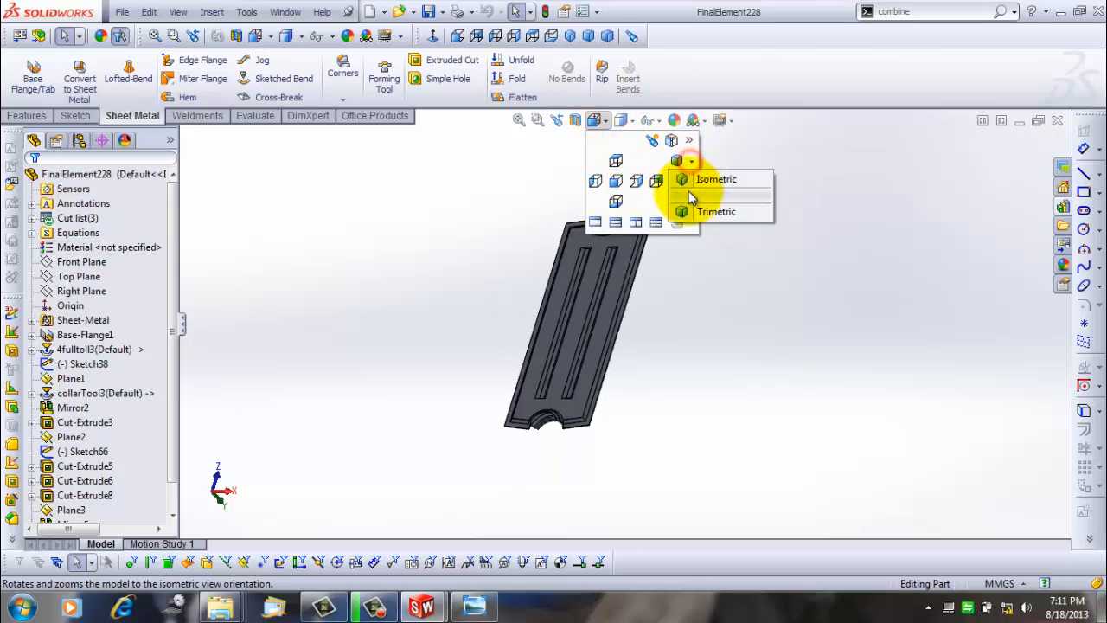
Set the trimetric orientation, then zoom and orbit slightly to an oblique view
left_click(715, 211)
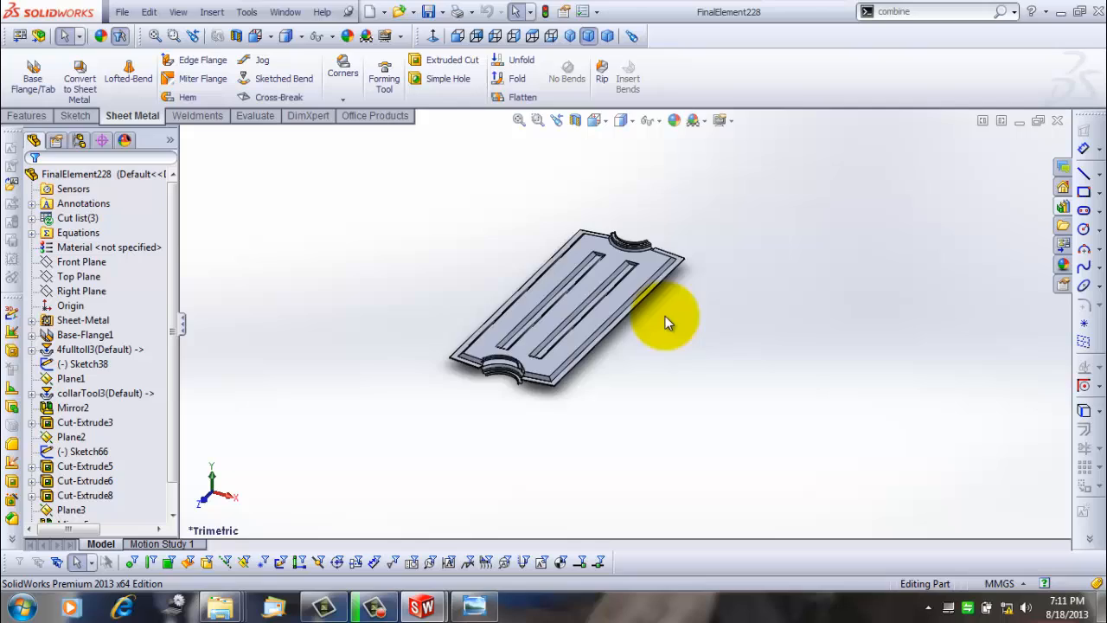
left_click_drag(667, 324, 605, 359)
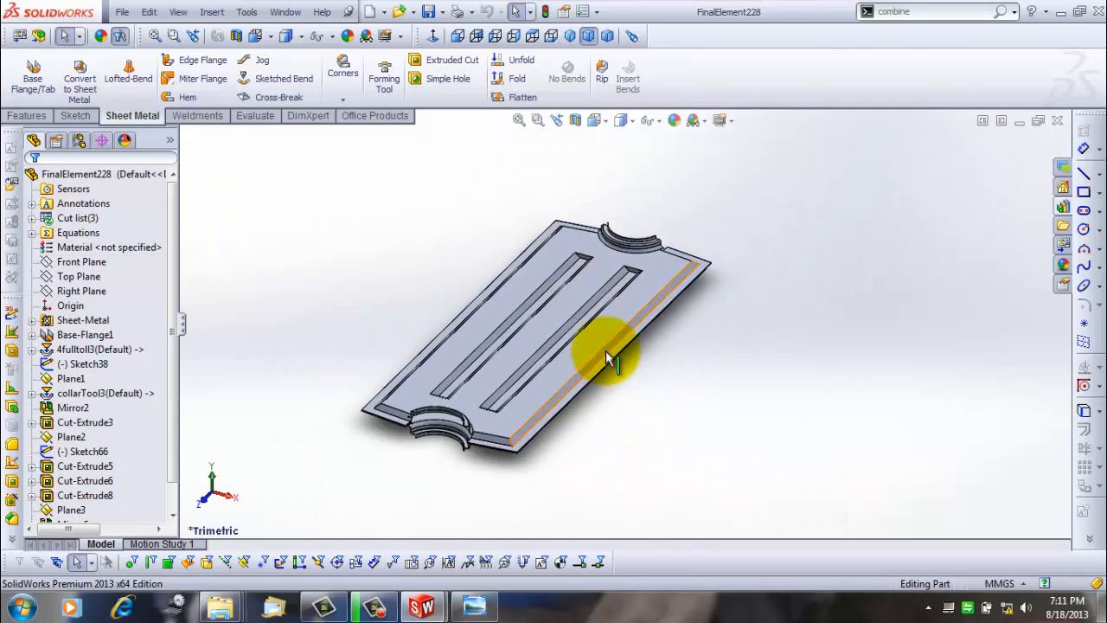
left_click_drag(606, 359, 644, 430)
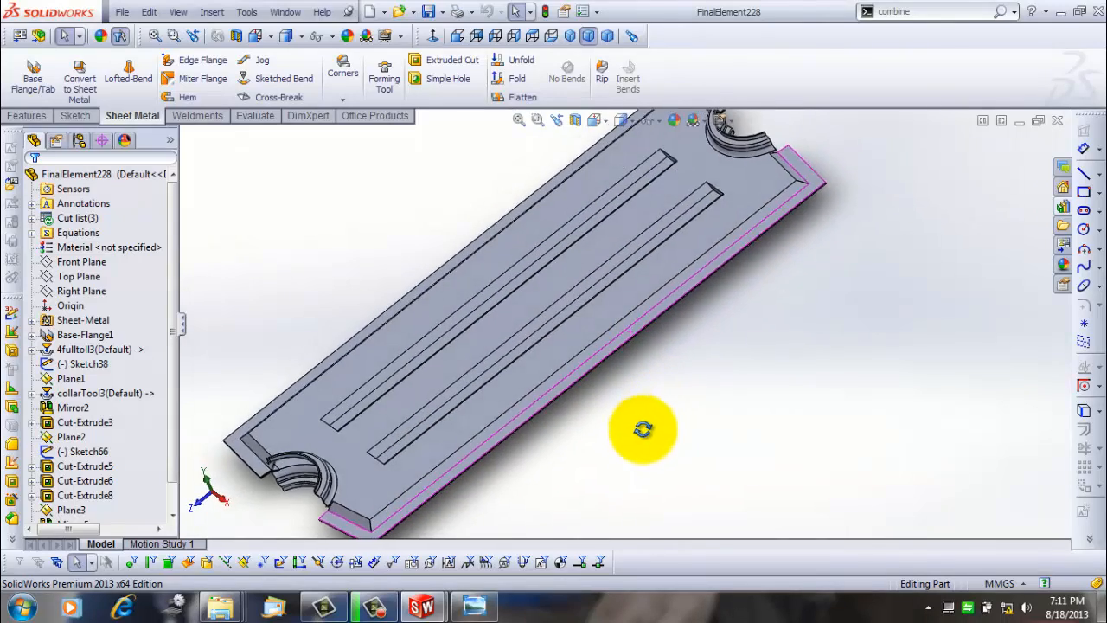
left_click_drag(645, 430, 679, 383)
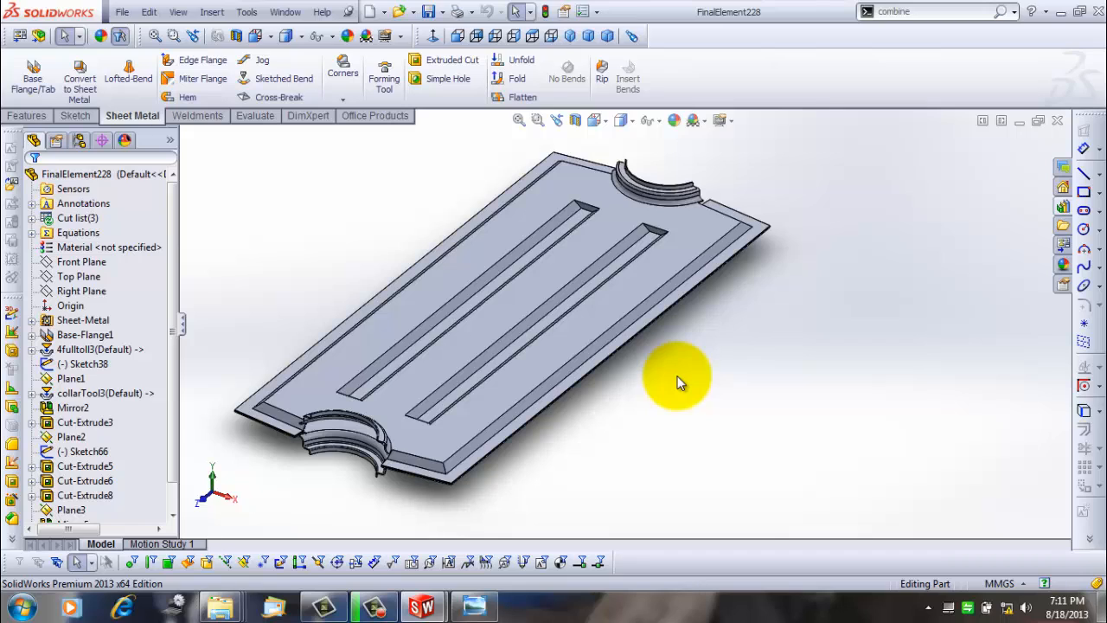
mouse_move(699, 385)
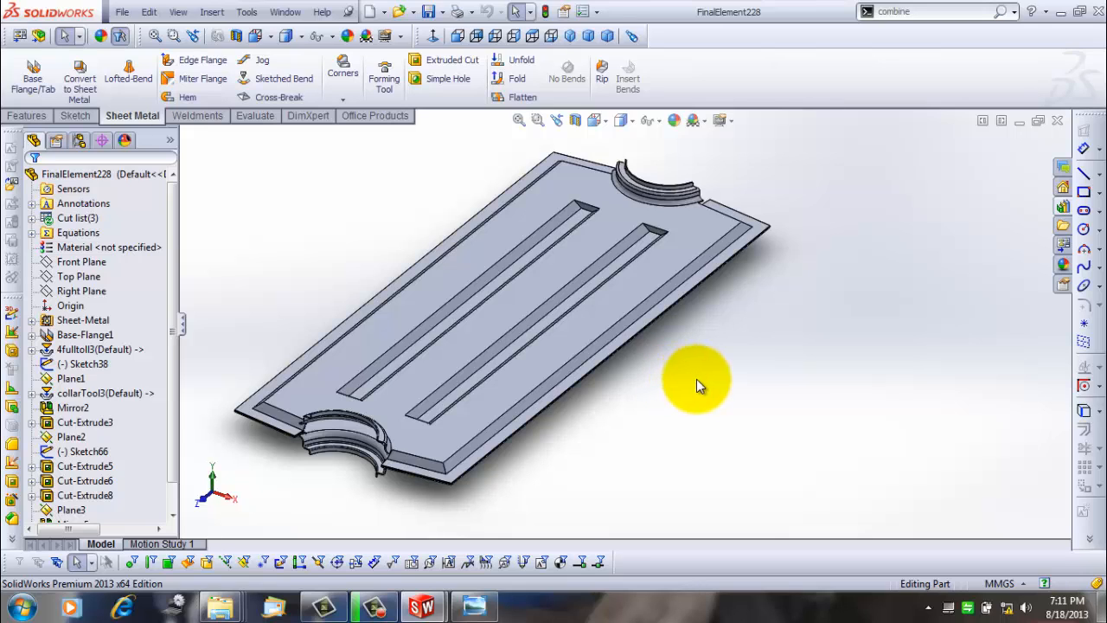
mouse_move(348, 181)
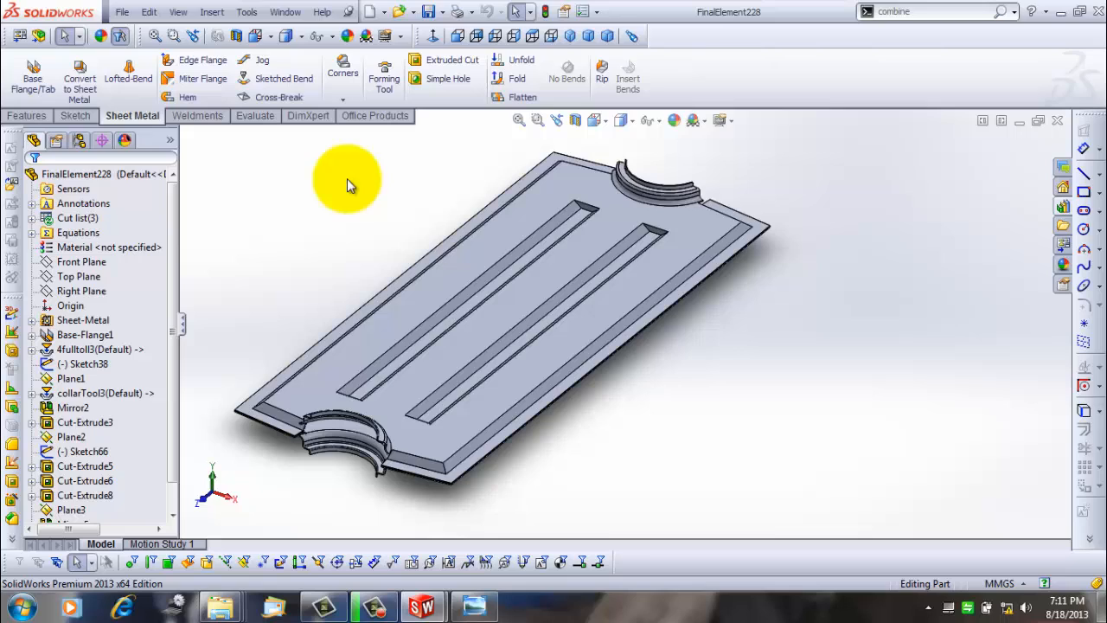